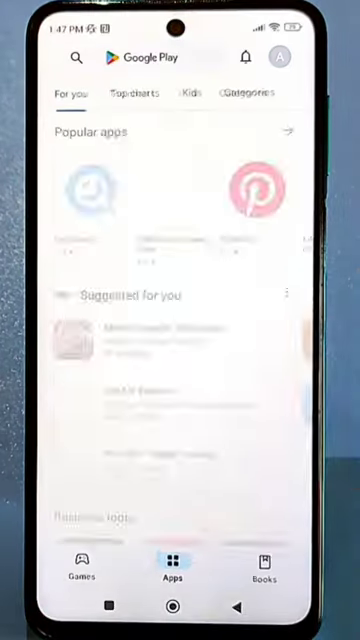
- Search Google Play for Total Commander and launch the app
text(to)
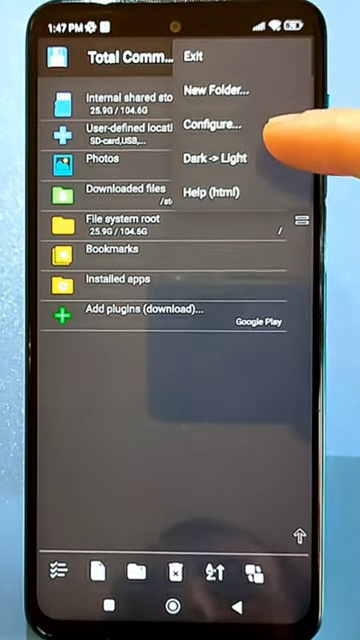
- Enable showing hidden files/folders in Configure, then open Internal shared storage
click(217, 123)
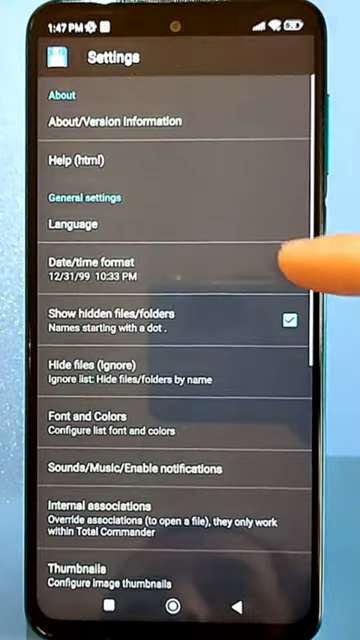
click(294, 320)
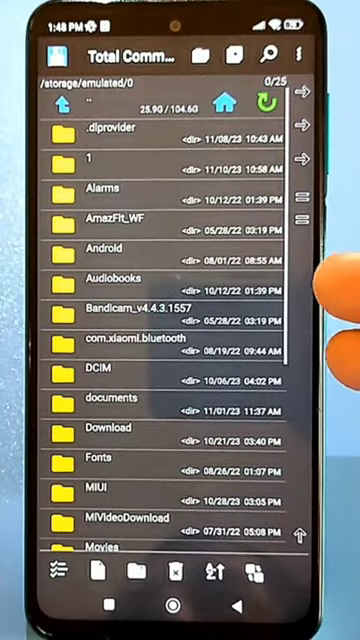
- Open Android > data via the Installed apps link and allow folder access
click(100, 248)
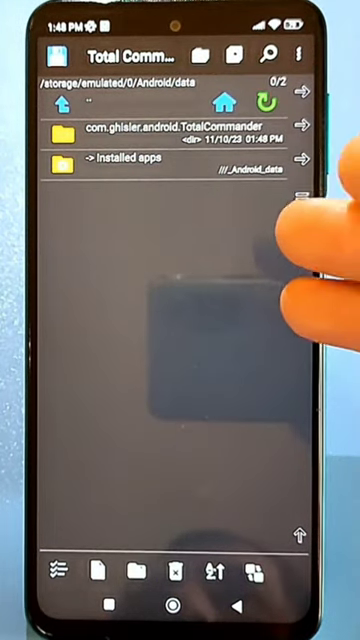
click(120, 160)
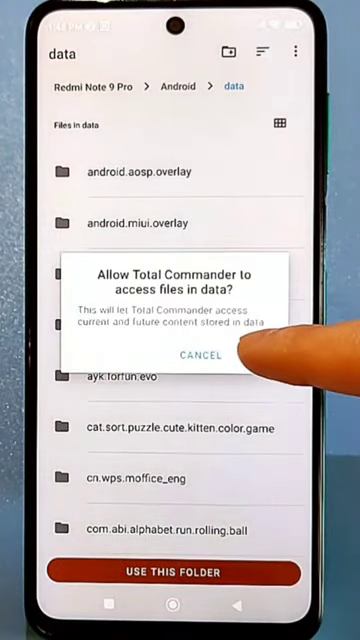
click(199, 354)
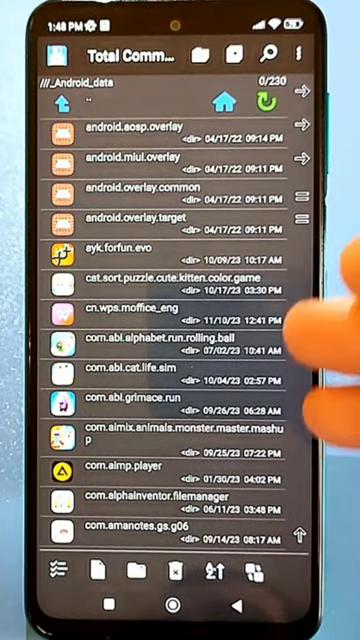
- Run Find files for "cach" in Android/data, listing 18 cache folders
click(269, 52)
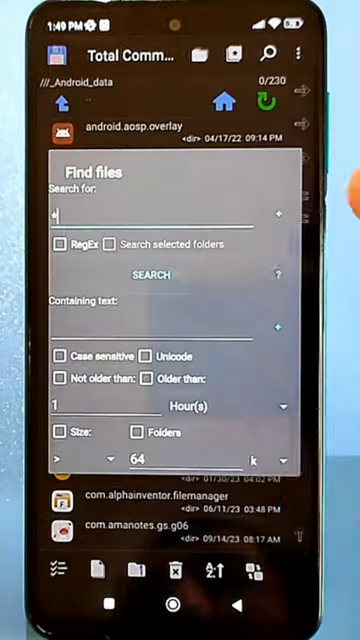
text(c)
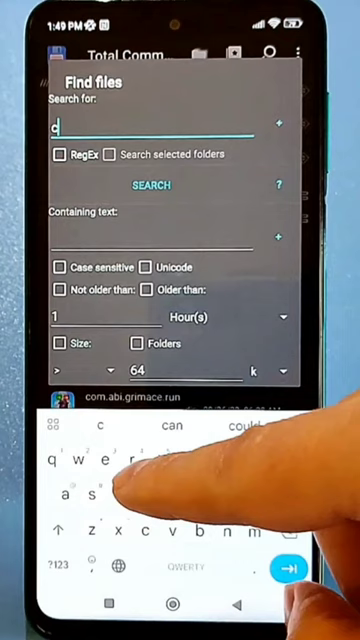
text(ach)
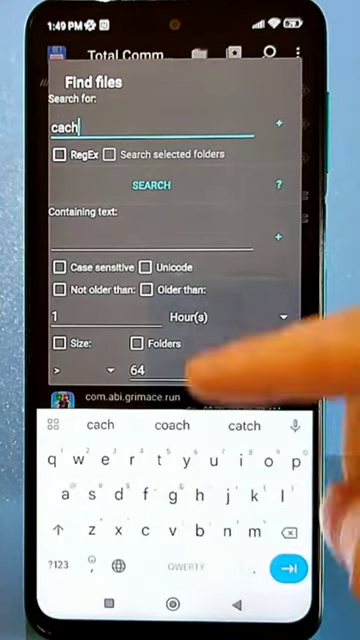
click(151, 185)
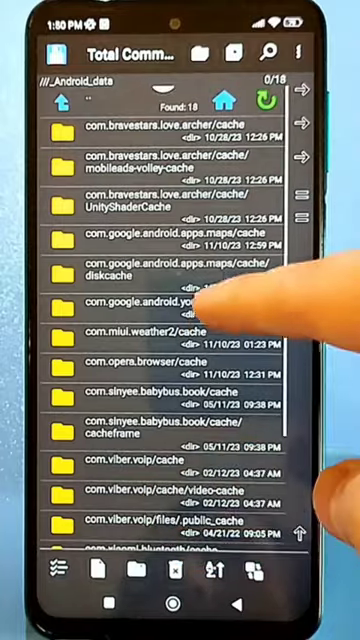